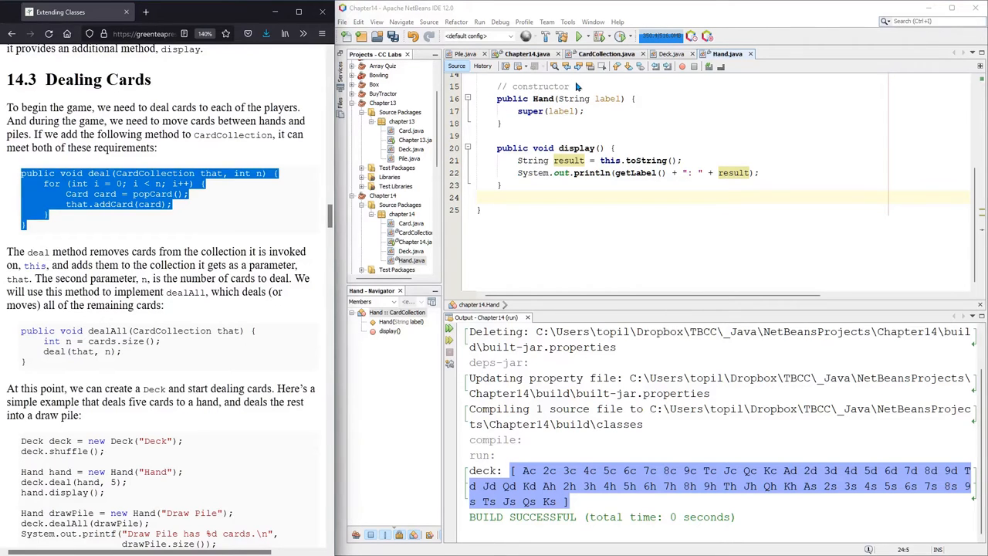
Step: Show the Deck.java source, then switch to the CardCollection.java source
left_click(670, 54)
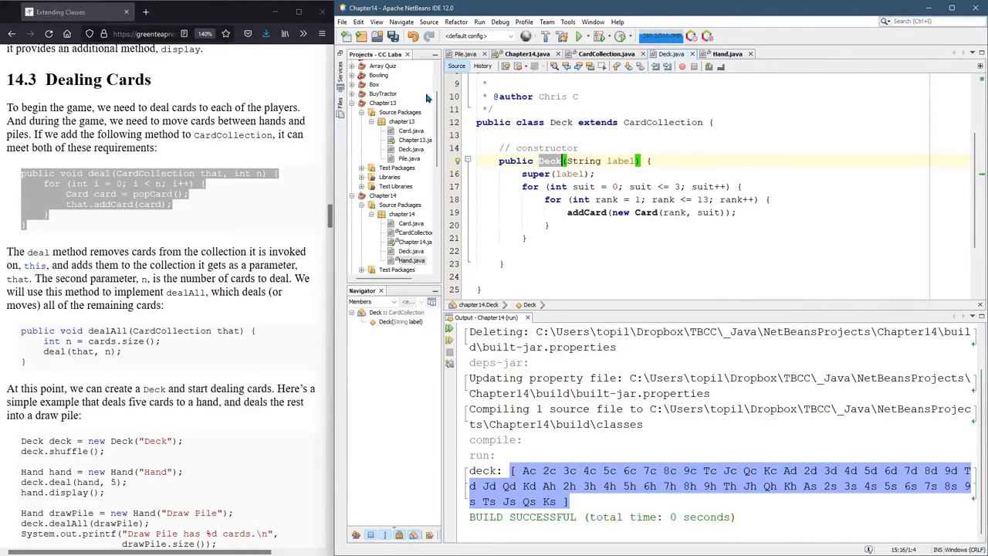
left_click(605, 53)
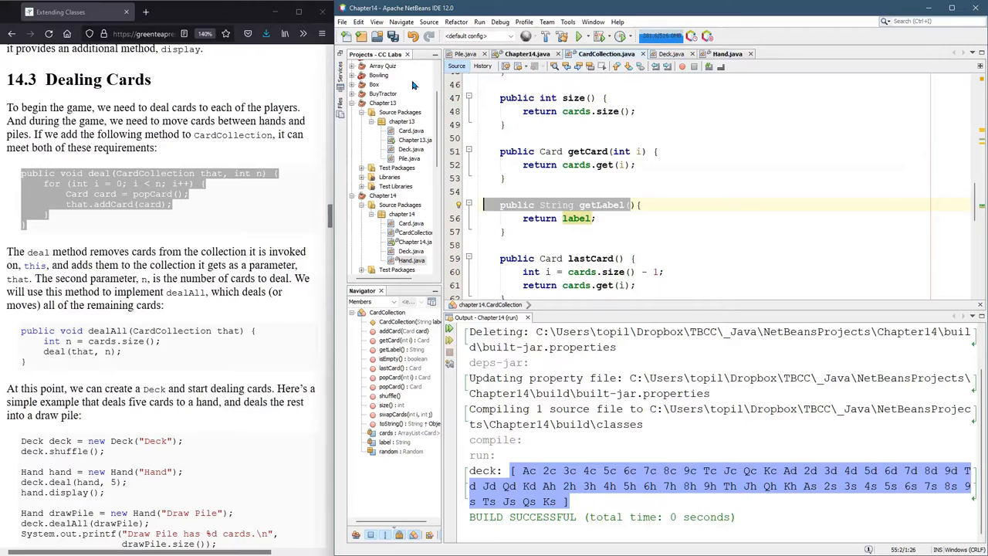
mouse_move(718, 65)
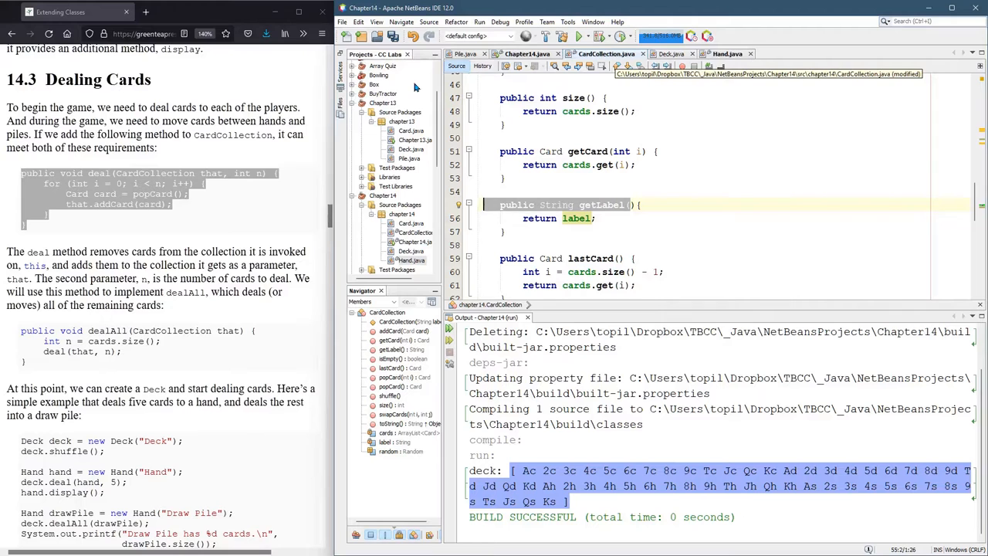
Step: Paste a deal method after lastCard that pops n cards via this.popCard() into another collection
scroll("up", 3)
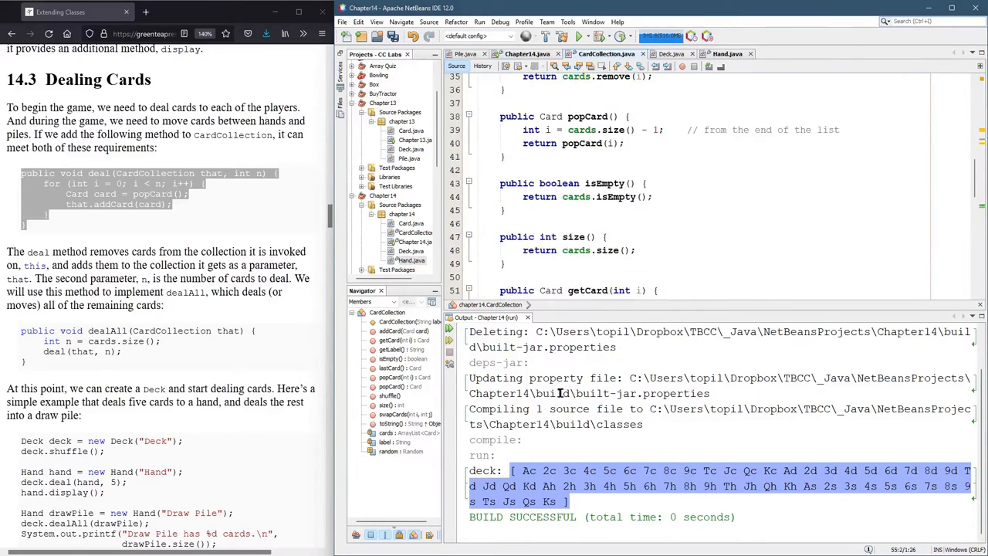
scroll("down", 3)
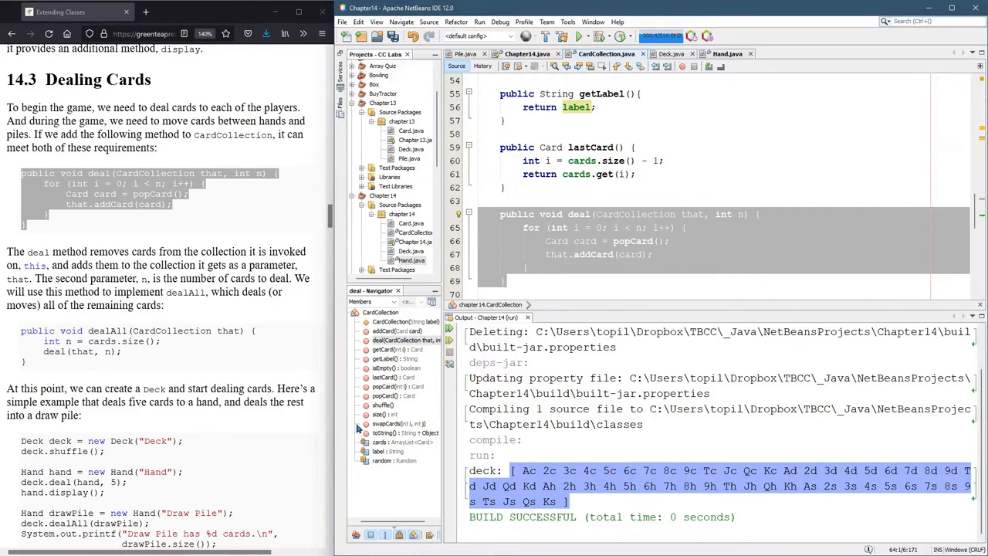
left_click(555, 227)
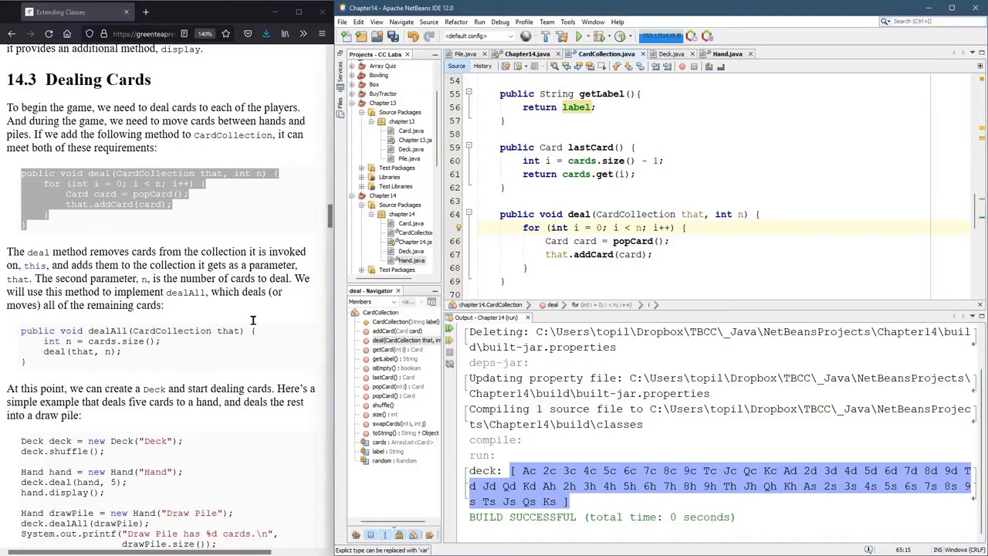
double_click(550, 213)
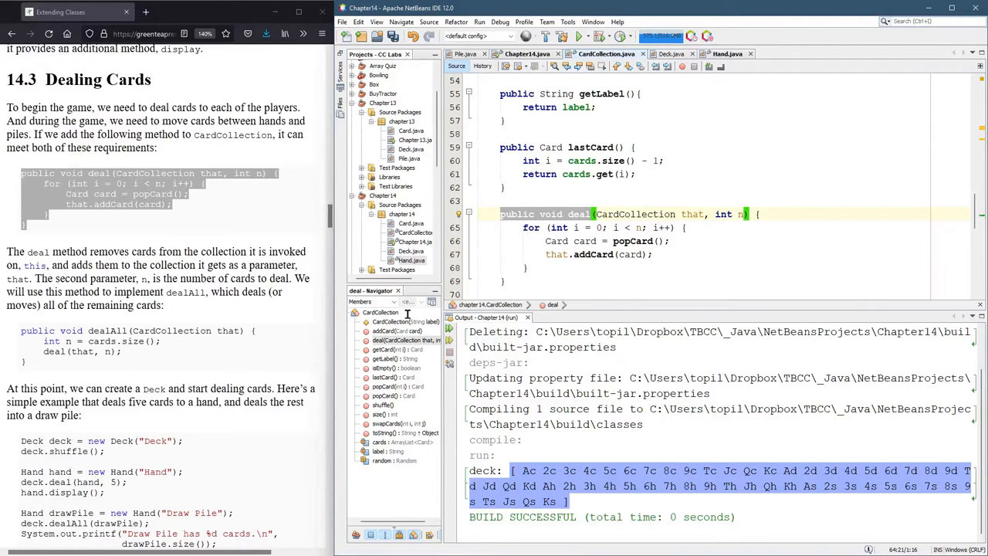
mouse_move(380, 354)
type("this.")
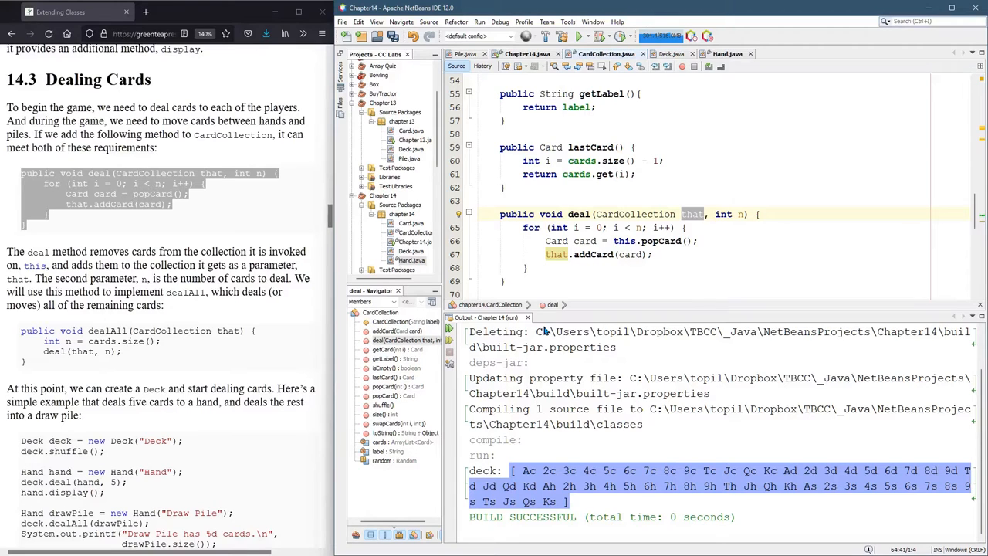
mouse_move(533, 293)
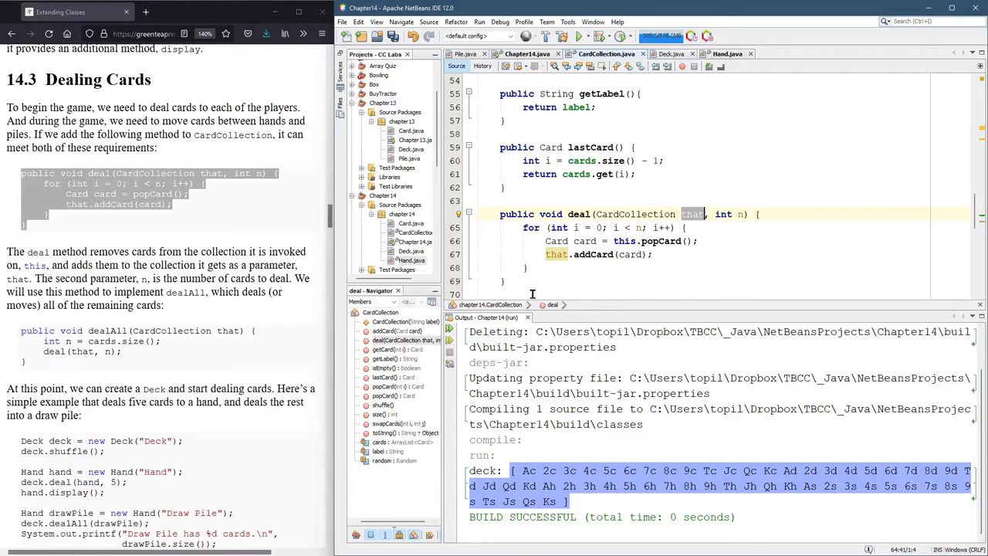
Step: Rename deal's parameter 'that' to 'destination' across the method with in-place rename
type("d")
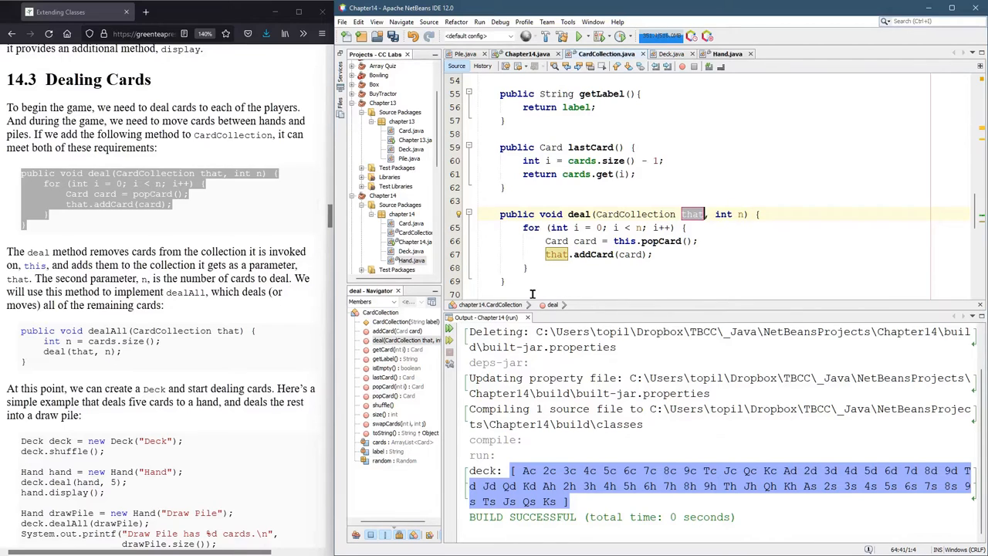
type("destination")
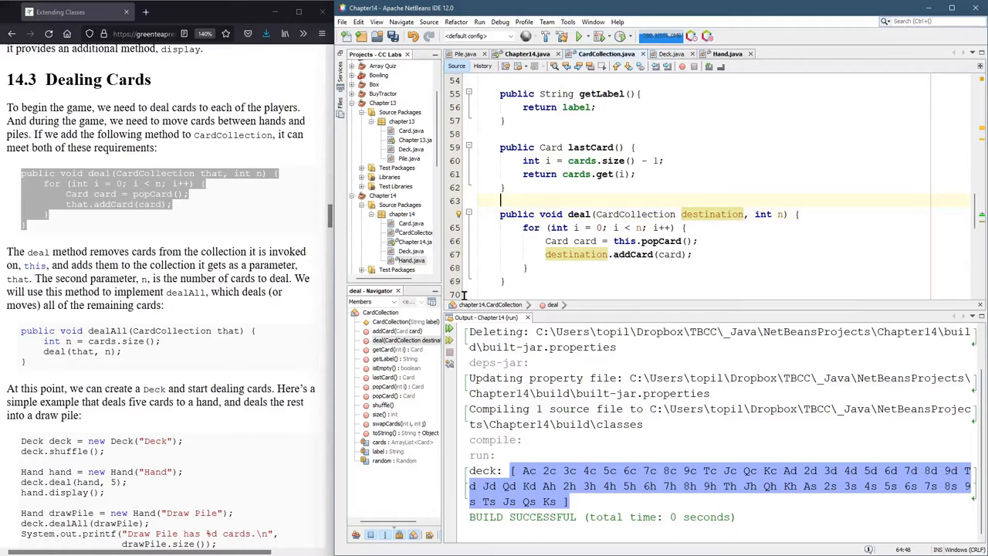
Step: Write a Javadoc on deal: 'Removes cards from this object and adds them to the destination'
type("/**")
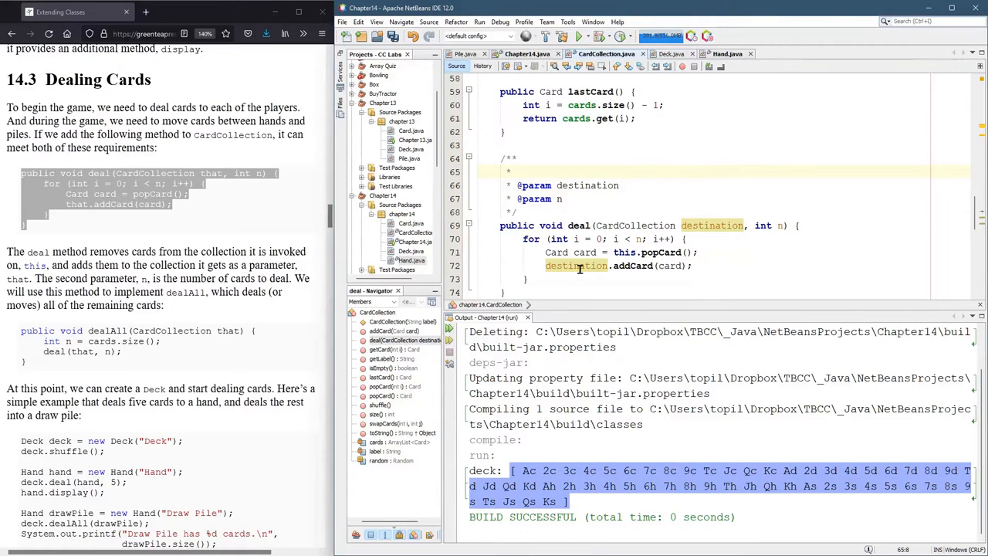
type("R")
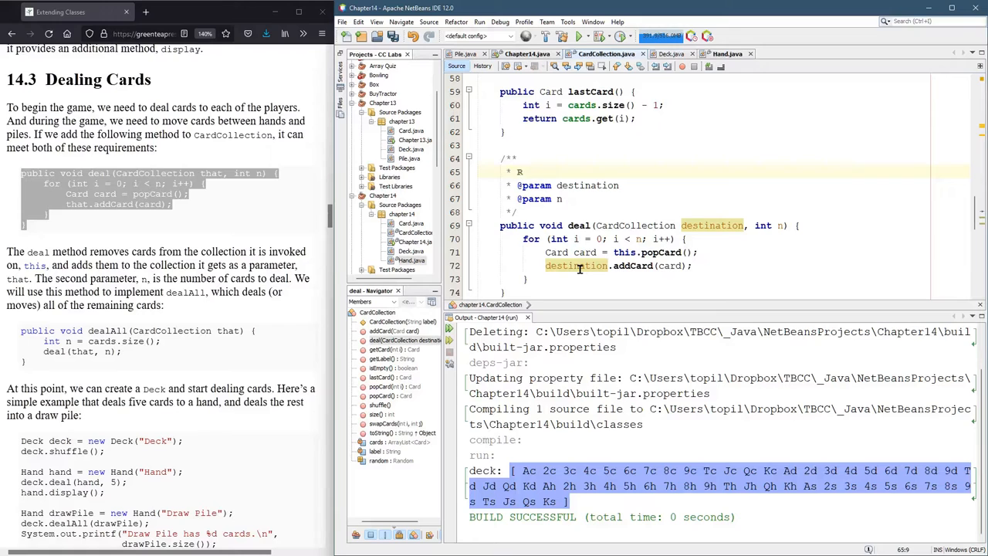
type("emo")
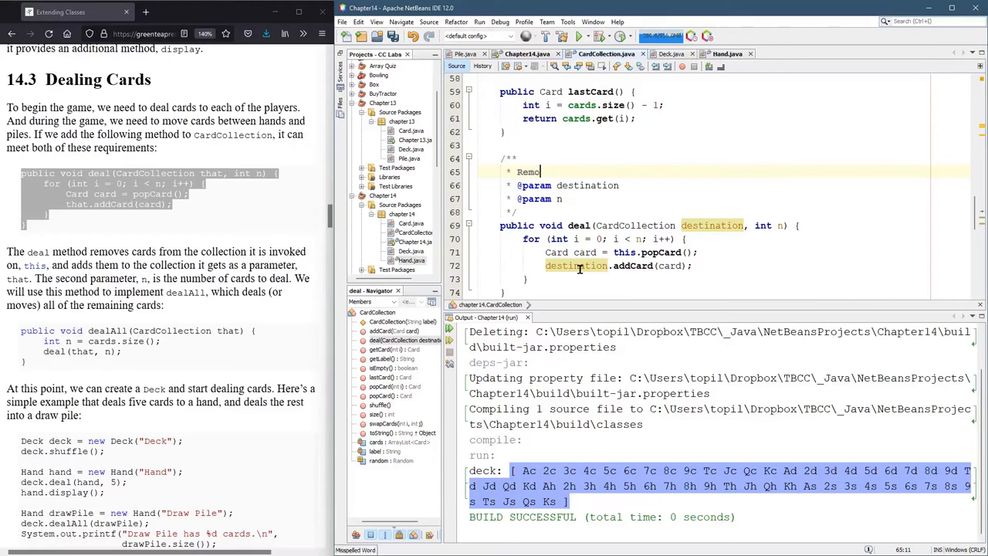
type("ves cards")
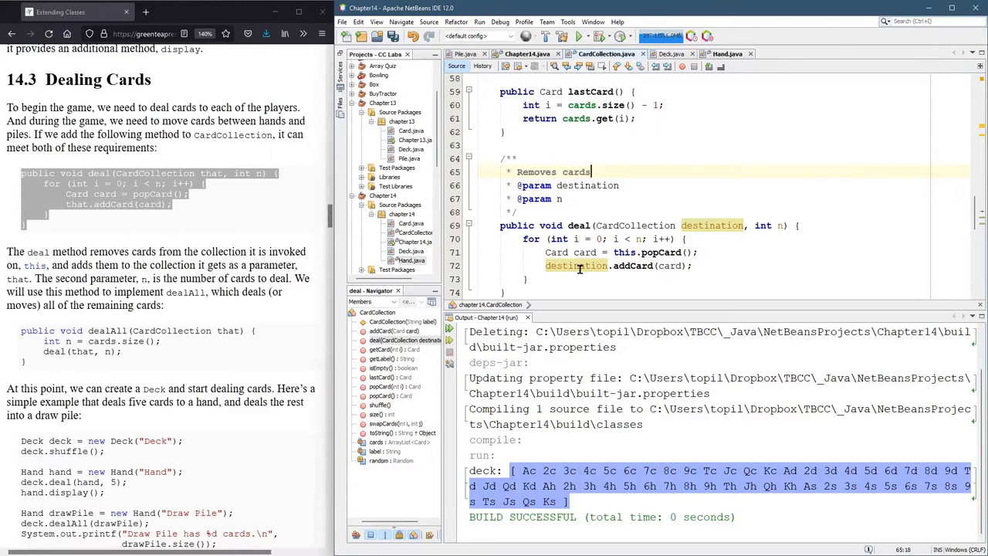
type("from this")
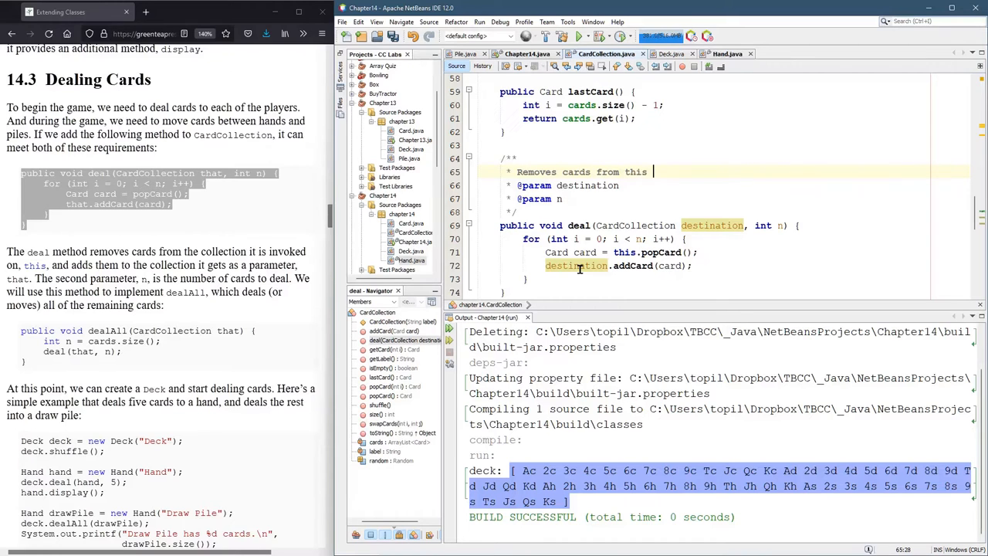
type("object")
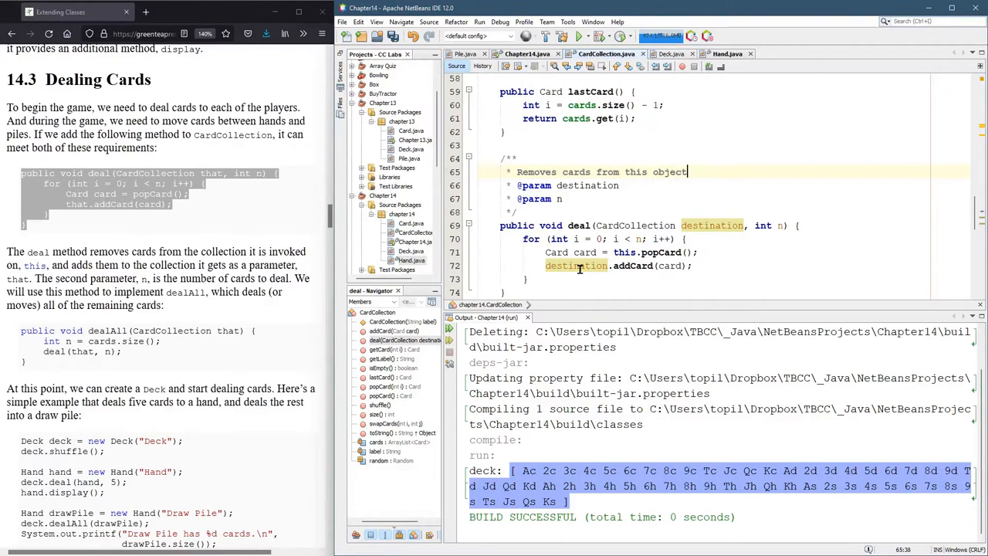
type("t")
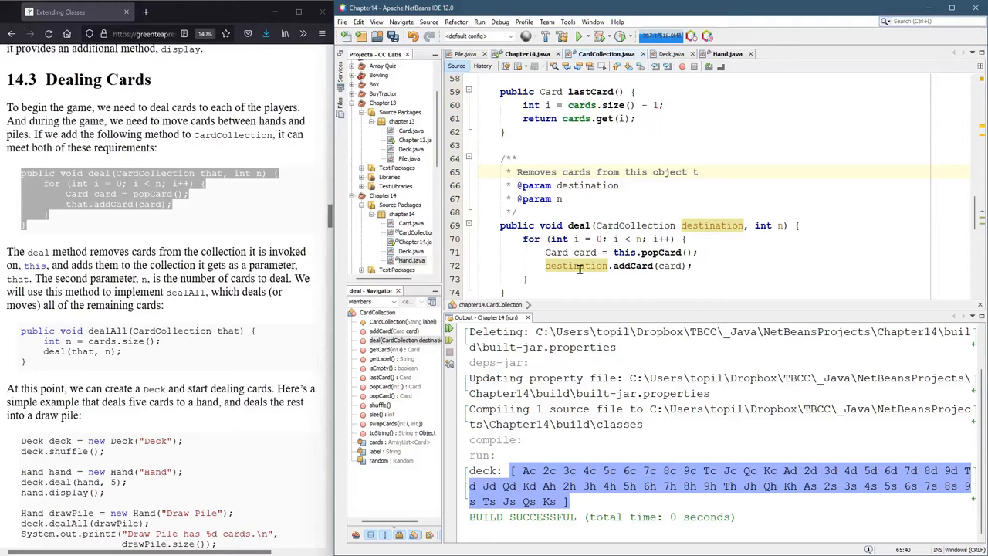
type("and adds")
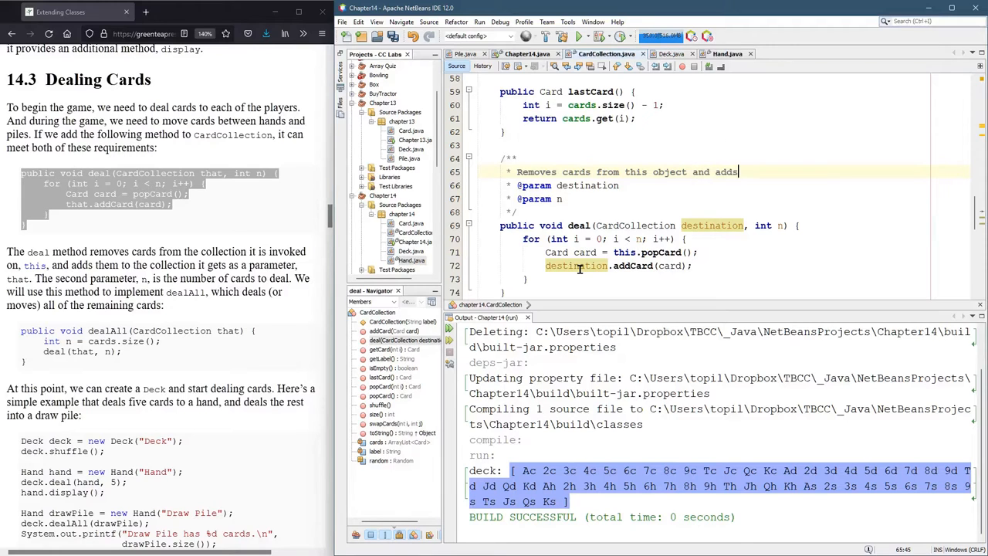
type("them to destination")
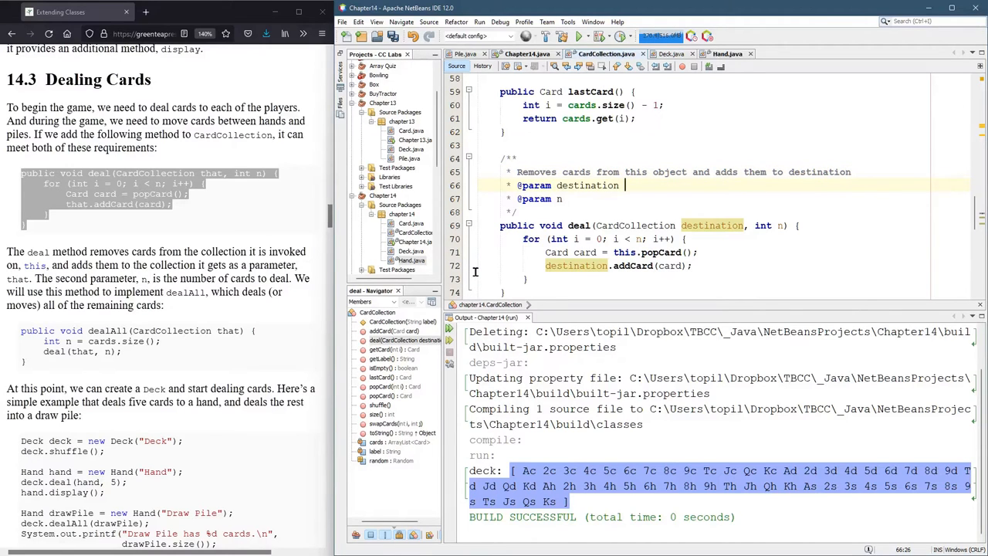
type("the")
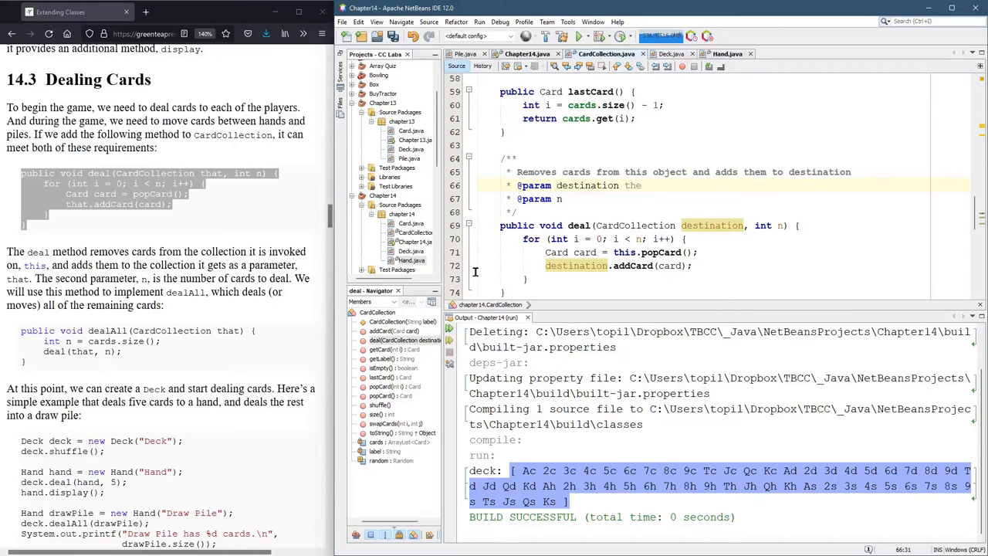
type("where")
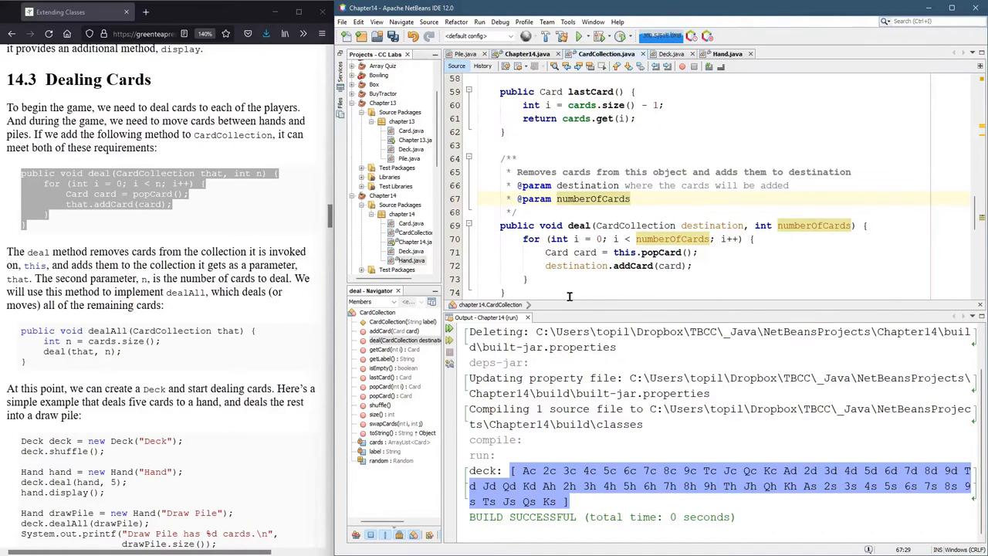
Step: Describe numberOfCards as 'the number of cards to deal.' and collapse the dealAll body
left_click(633, 198)
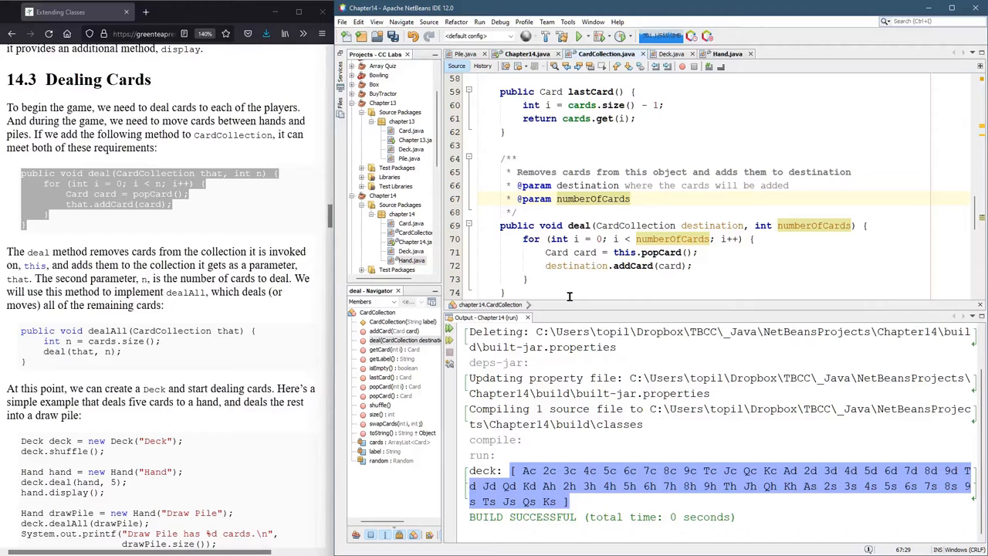
type("the number of ca")
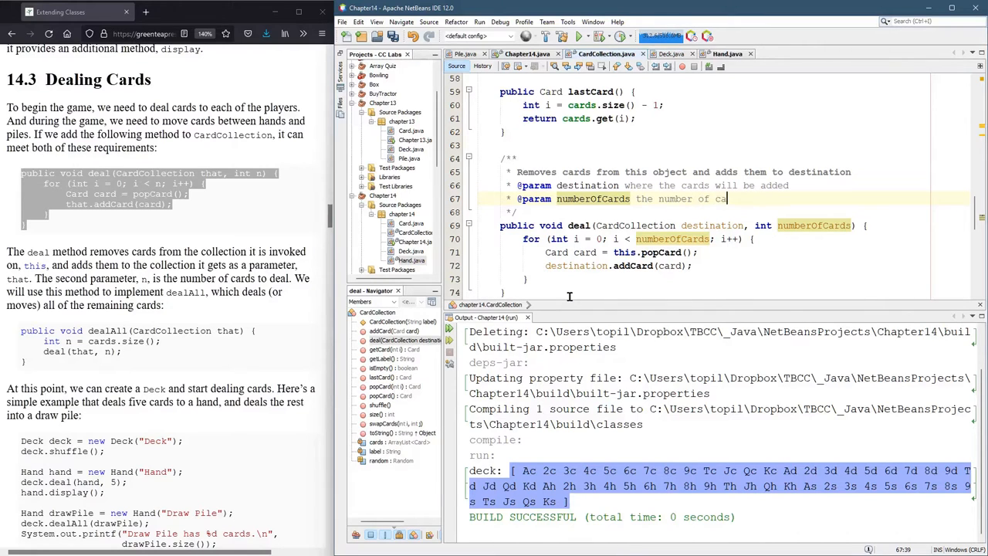
type("rds to")
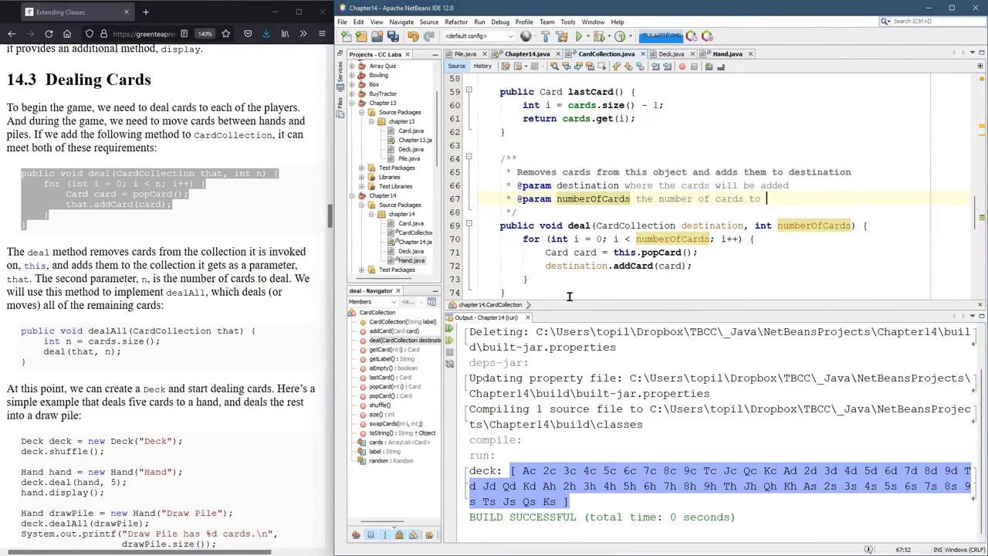
type("deal.")
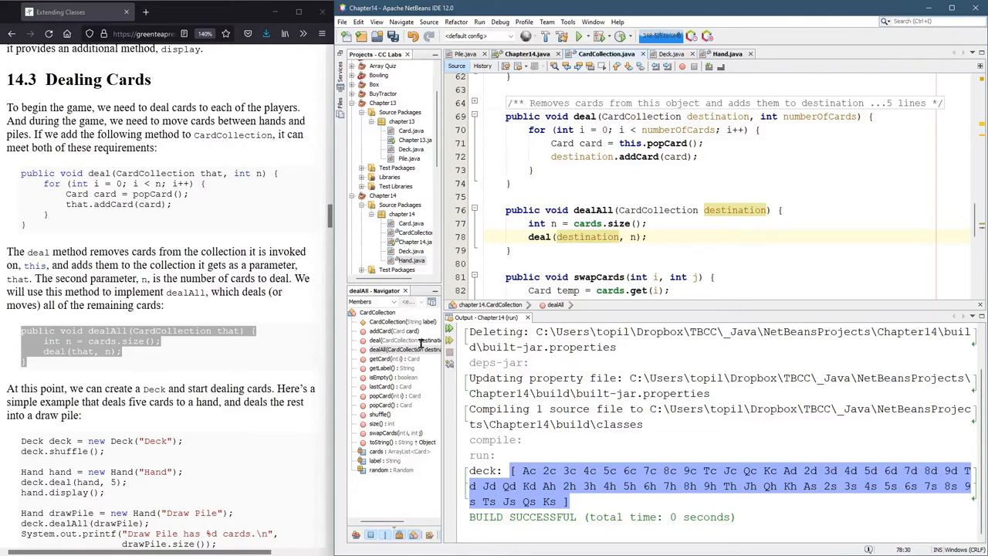
mouse_move(482, 358)
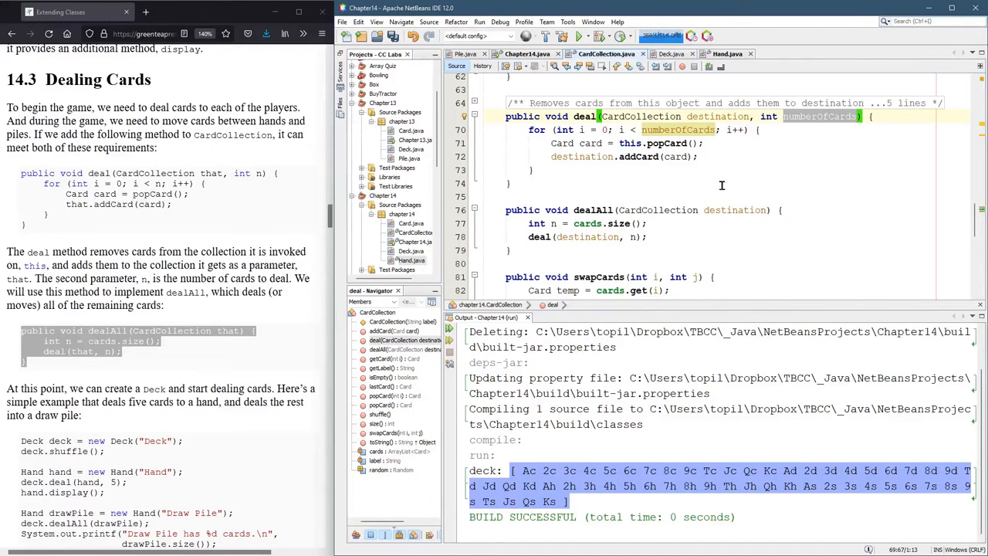
mouse_move(731, 182)
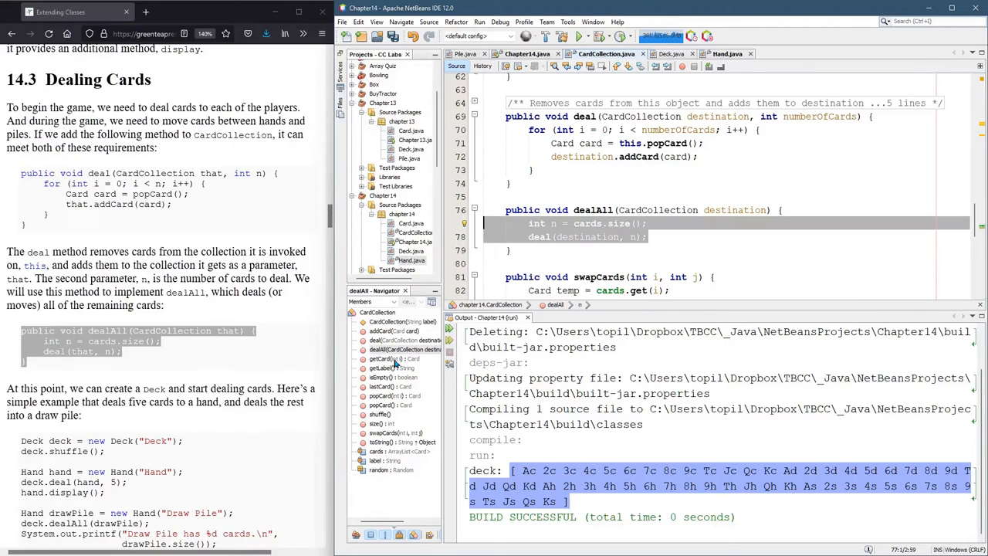
left_click(509, 250)
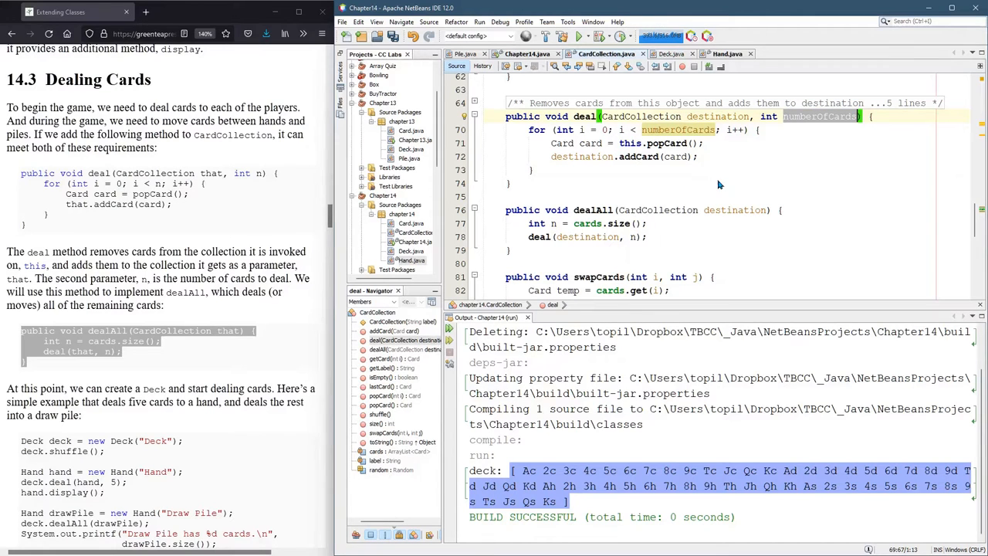
mouse_move(589, 275)
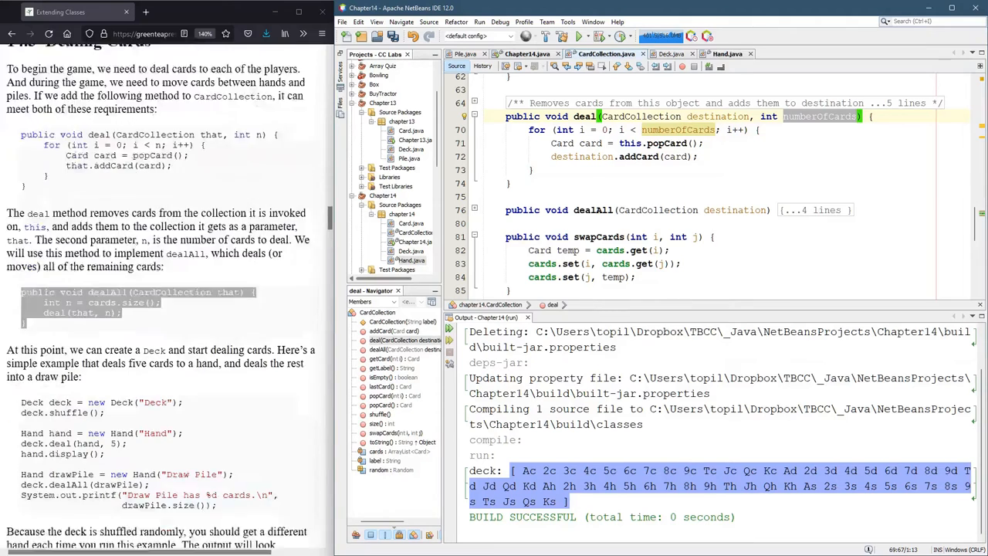
Step: Review Chapter14's main code creating the deck, hand and drawPile
scroll("down", 3)
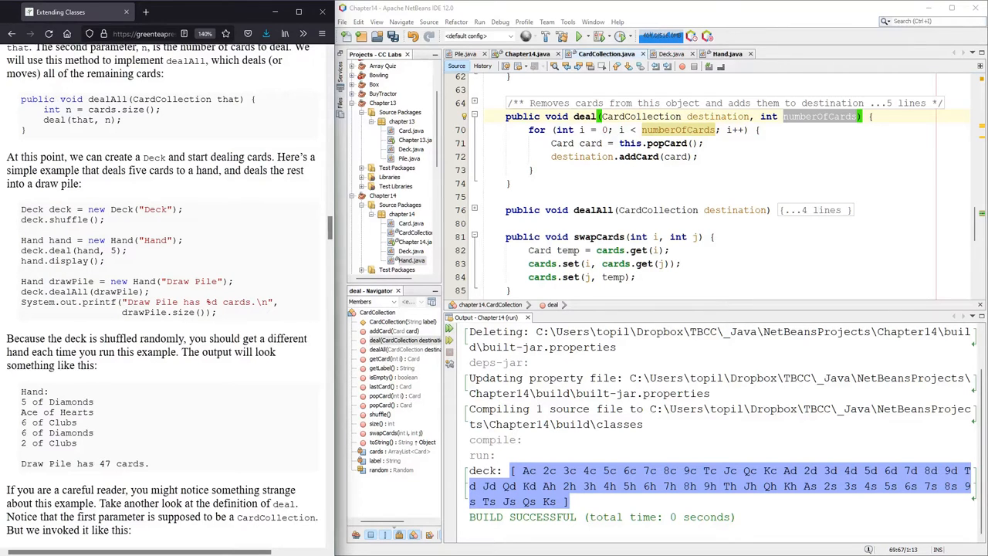
left_click_drag(22, 208, 103, 224)
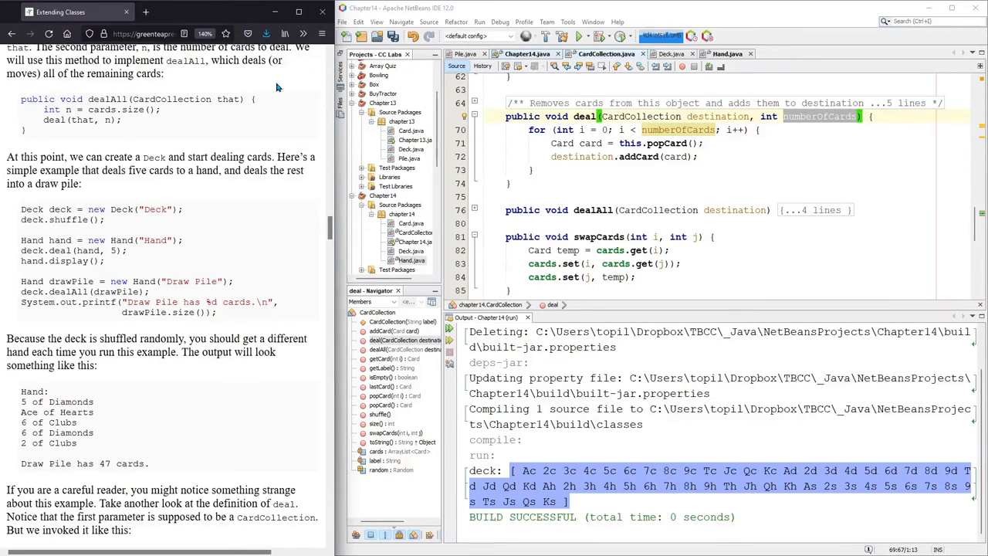
left_click(528, 52)
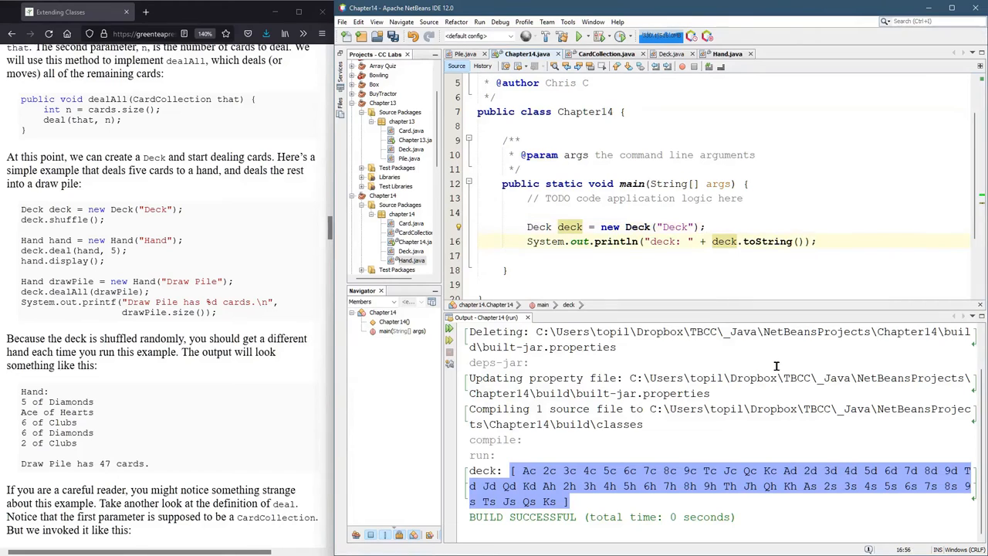
scroll("down", 3)
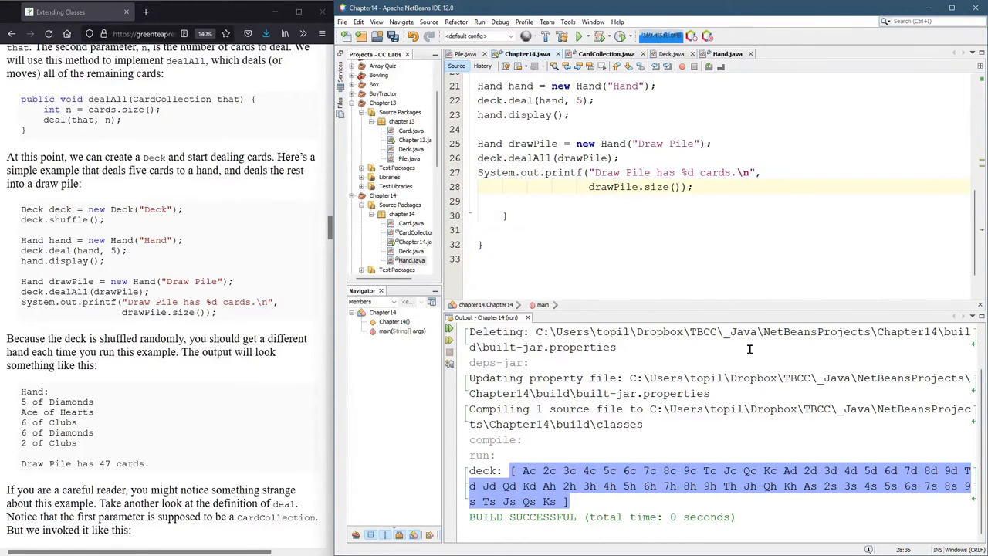
scroll("up", 3)
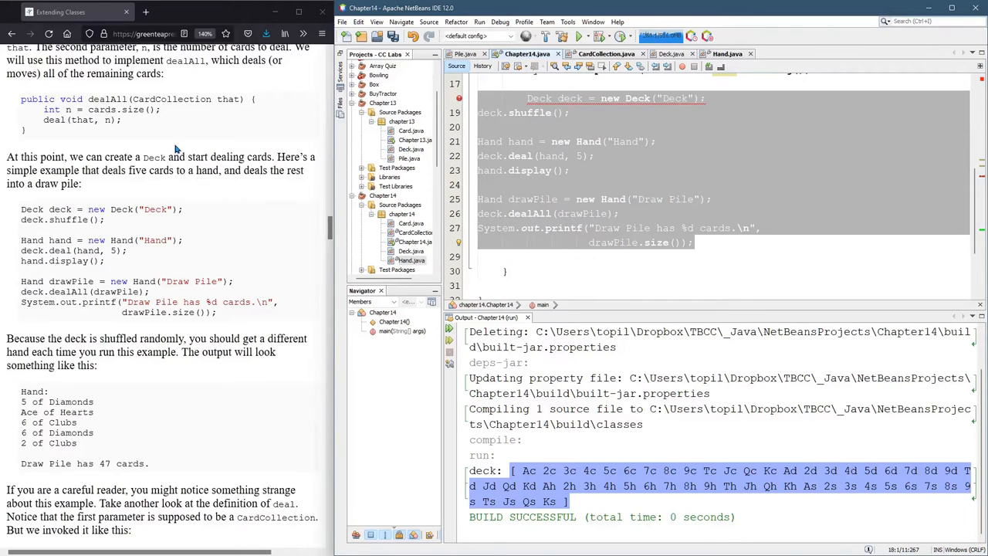
scroll("up", 3)
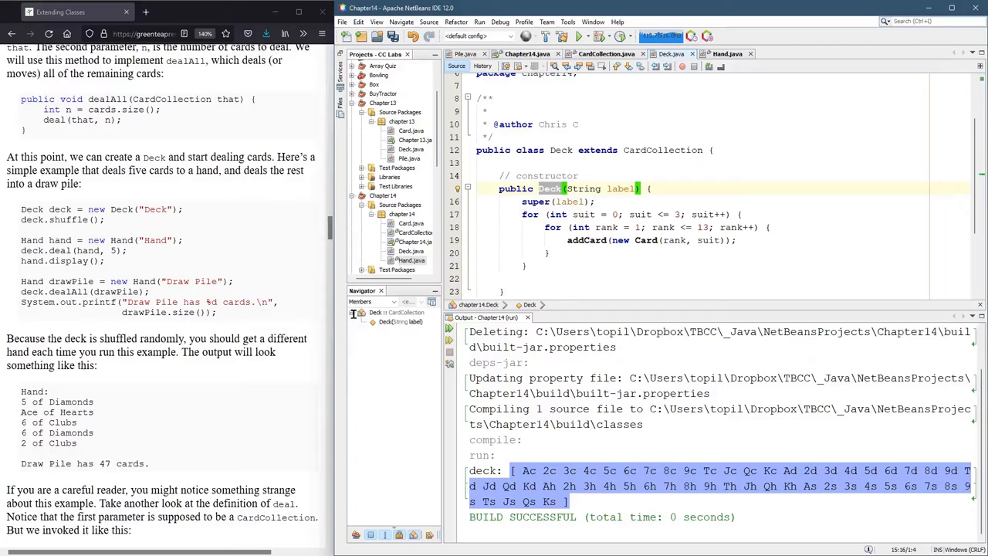
mouse_move(324, 349)
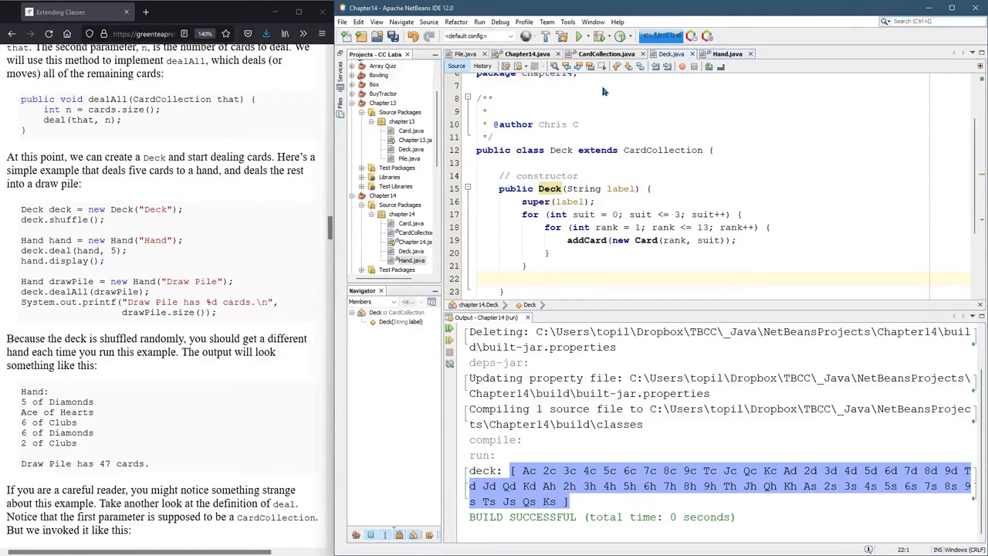
Step: Read the Deck and Hand classes, then return to the Chapter14.java main program
left_click(725, 53)
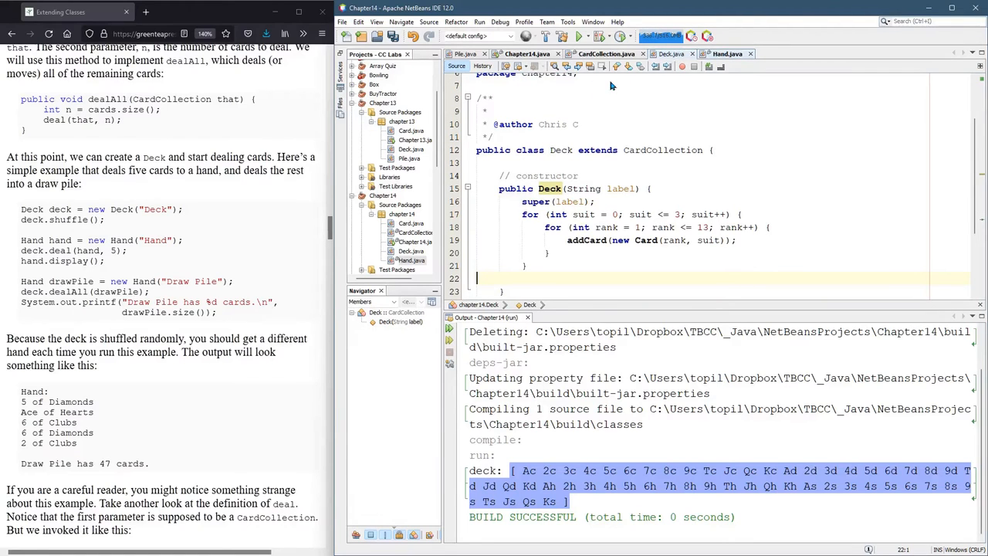
left_click(726, 53)
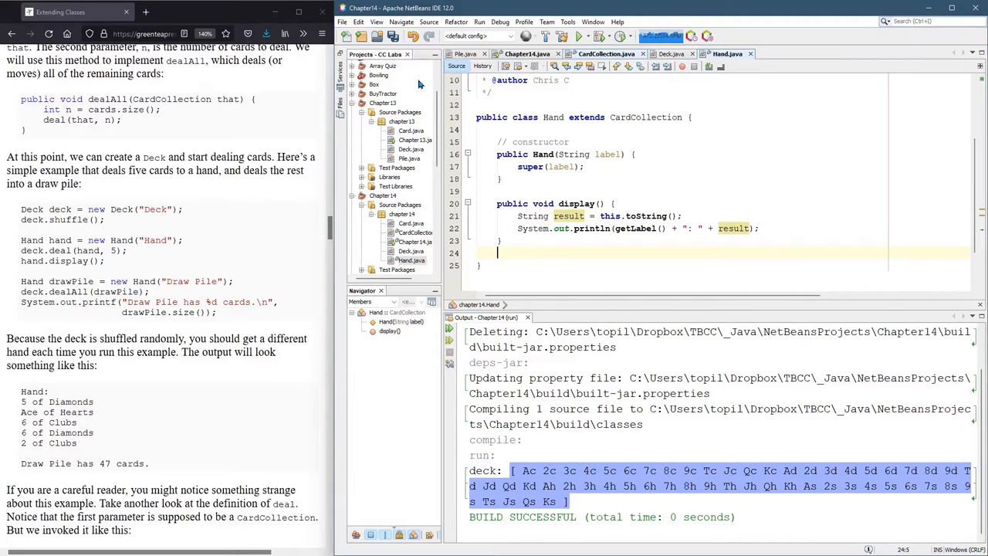
left_click(605, 53)
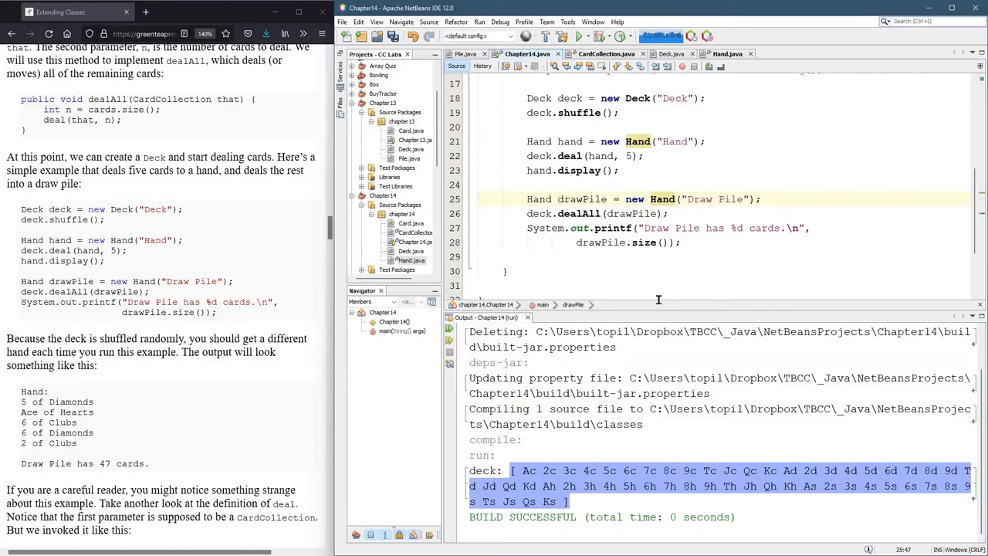
Step: Join the draw-pile size printf onto one line and run the Chapter14 project
left_click(810, 228)
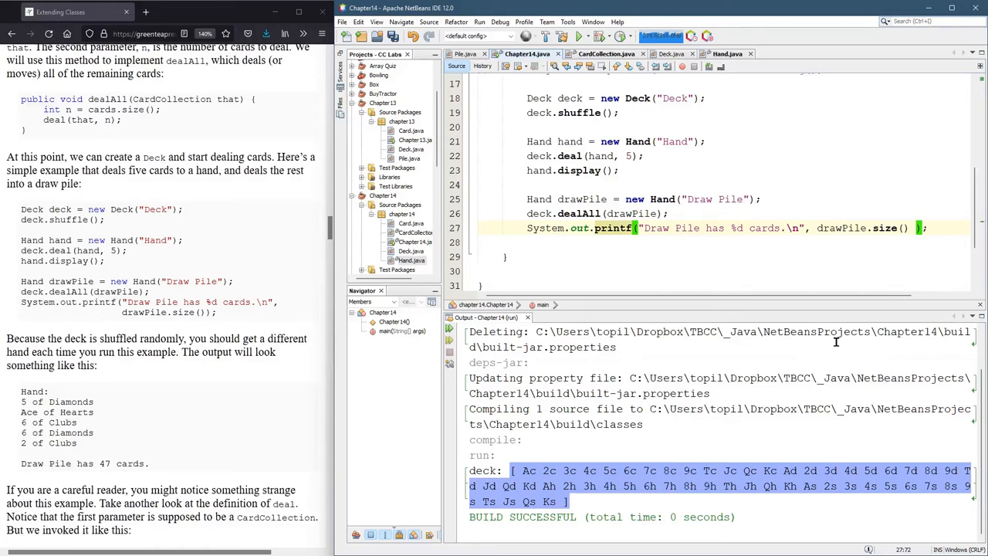
scroll("up", 3)
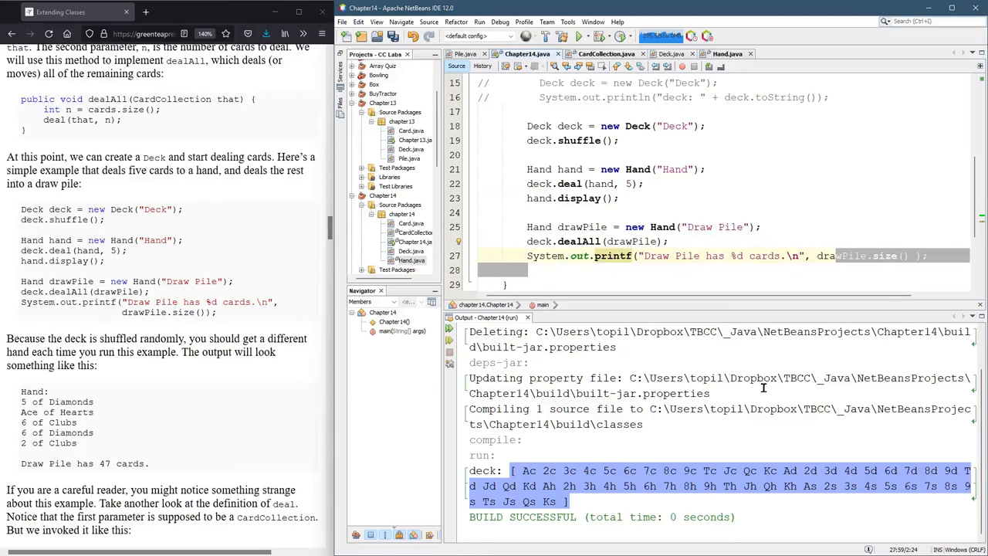
left_click(562, 37)
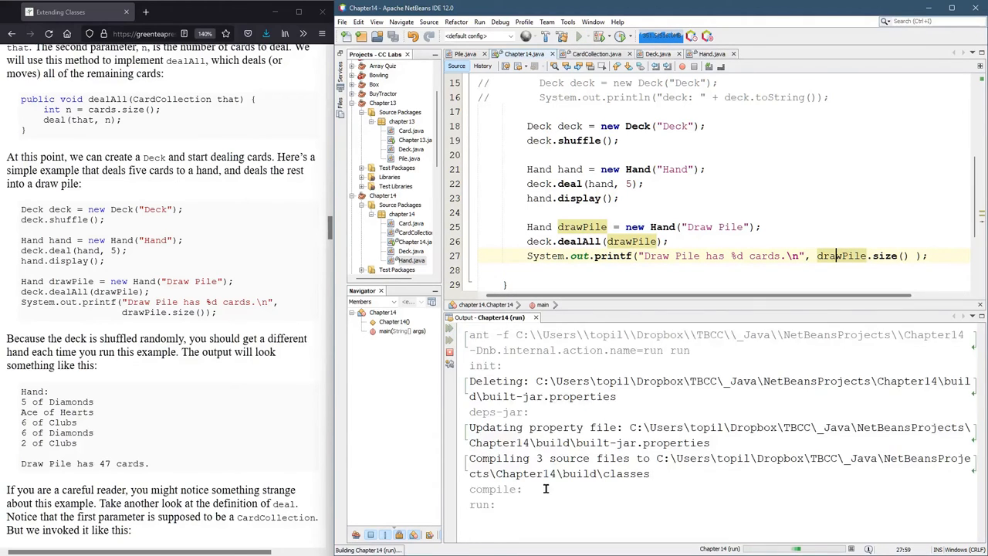
Step: Add drawPile.display(); after the printf and run to print the hand, 47-card count and draw pile
left_click(577, 37)
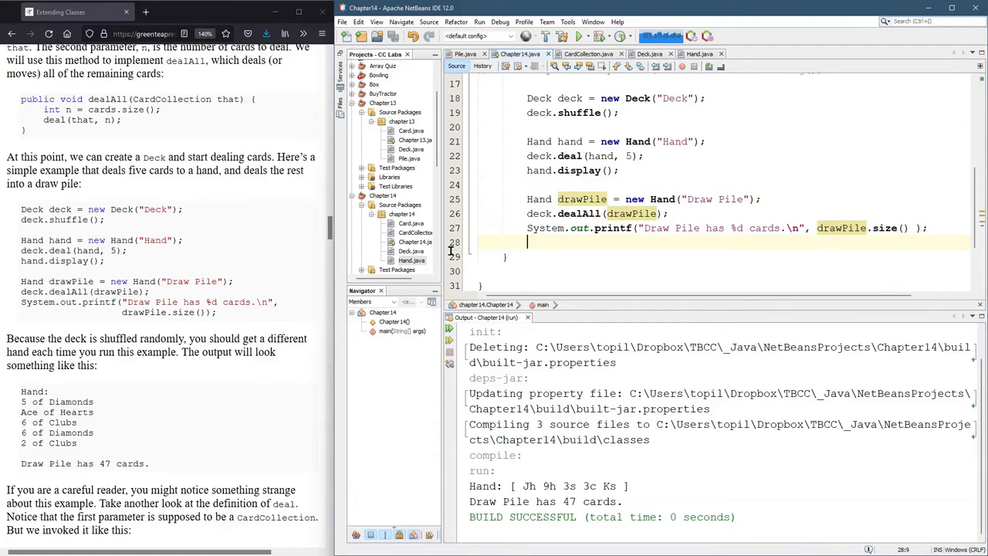
type("drawPile")
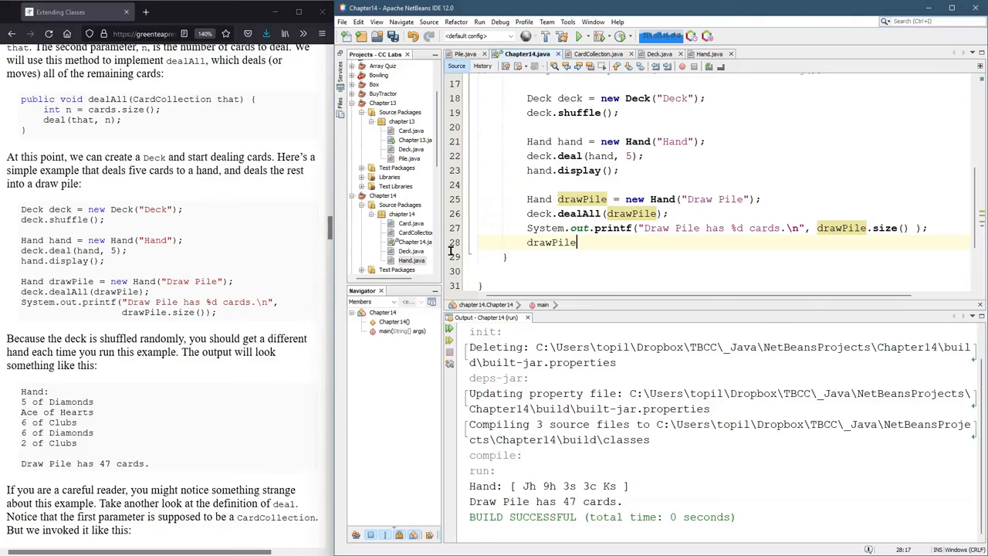
type(".display();")
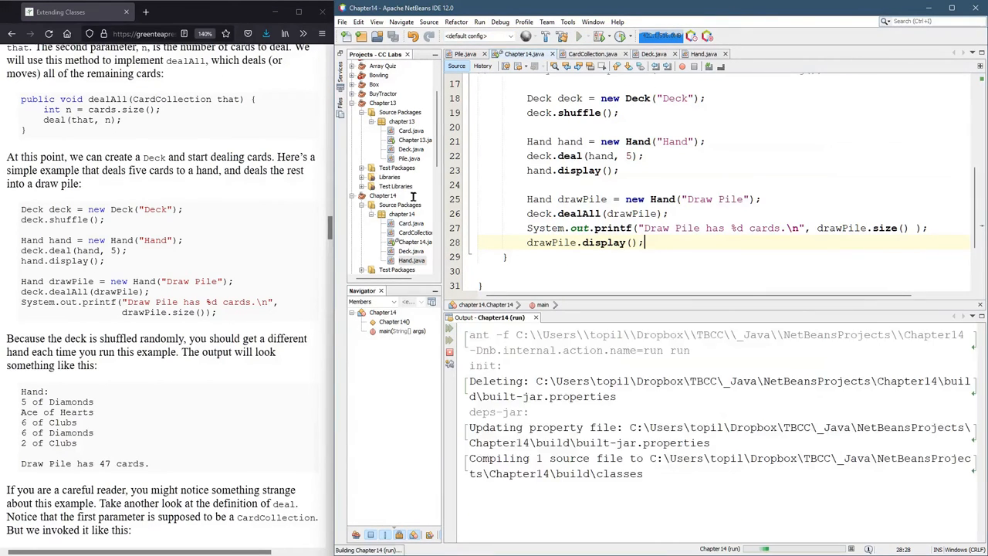
left_click(577, 37)
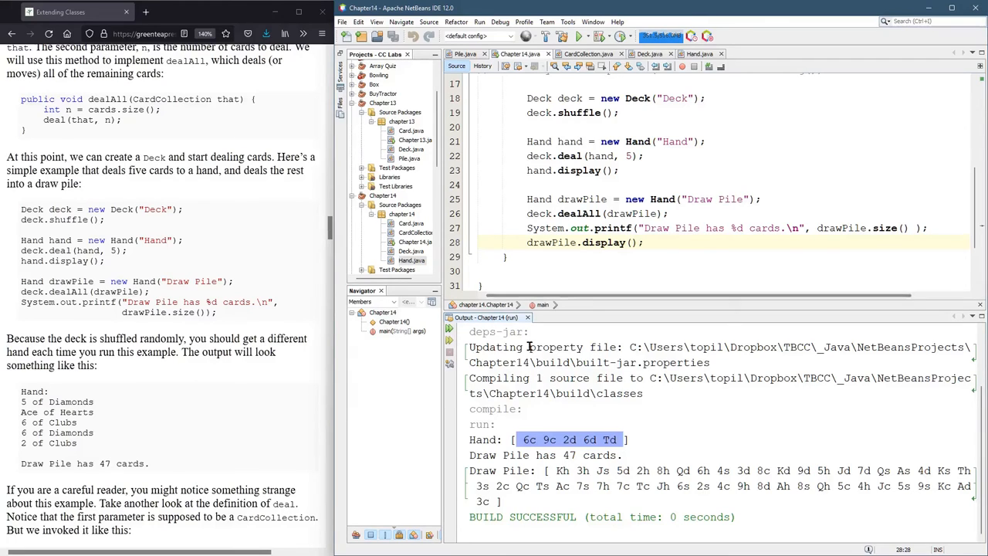
scroll("down", 3)
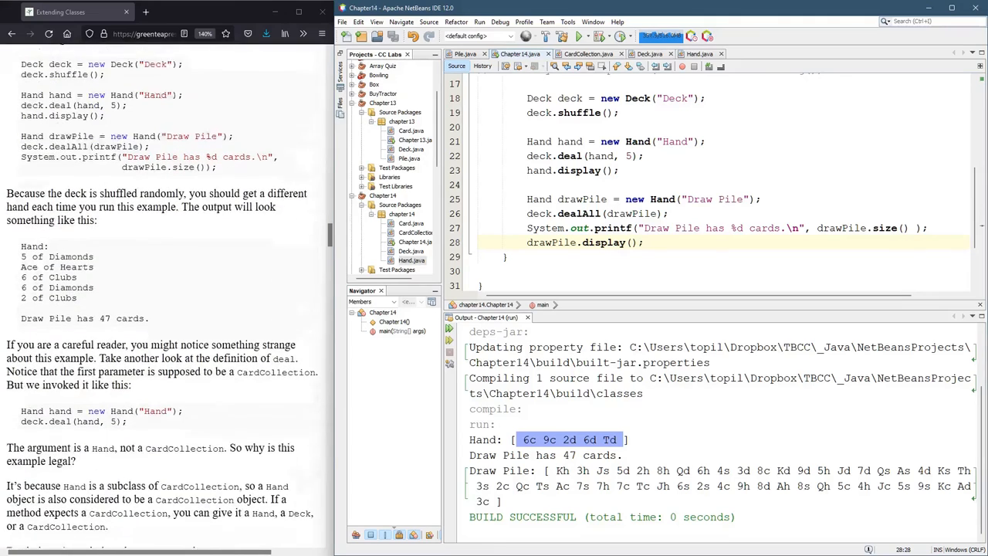
Step: Comment out deck.shuffle(); and rerun to get an unshuffled hand, Ks through 9s
scroll("down", 3)
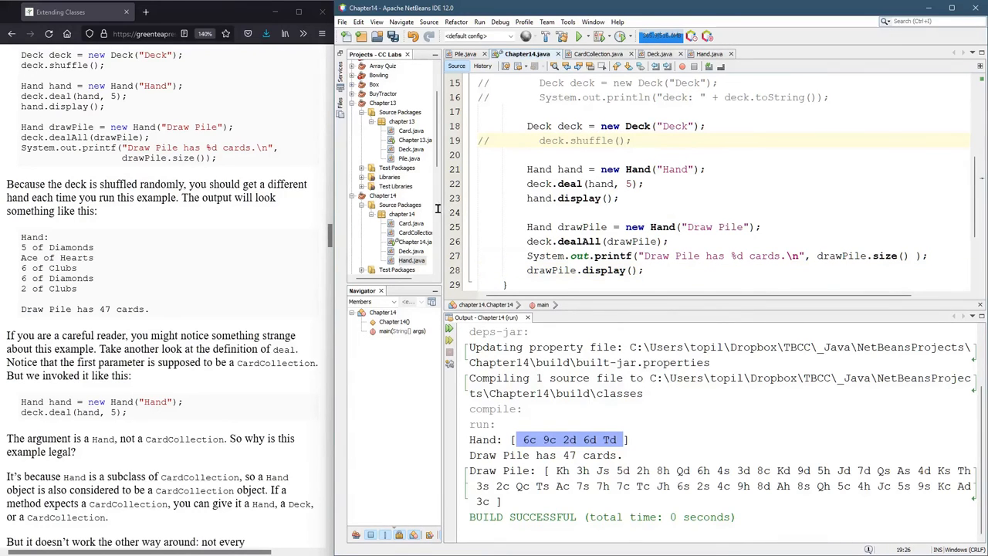
left_click(580, 37)
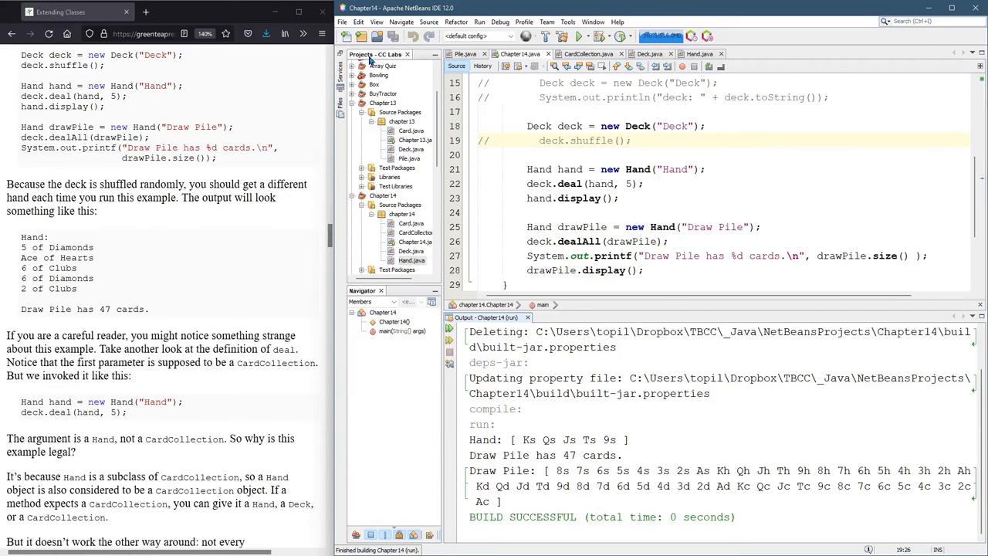
scroll("down", 3)
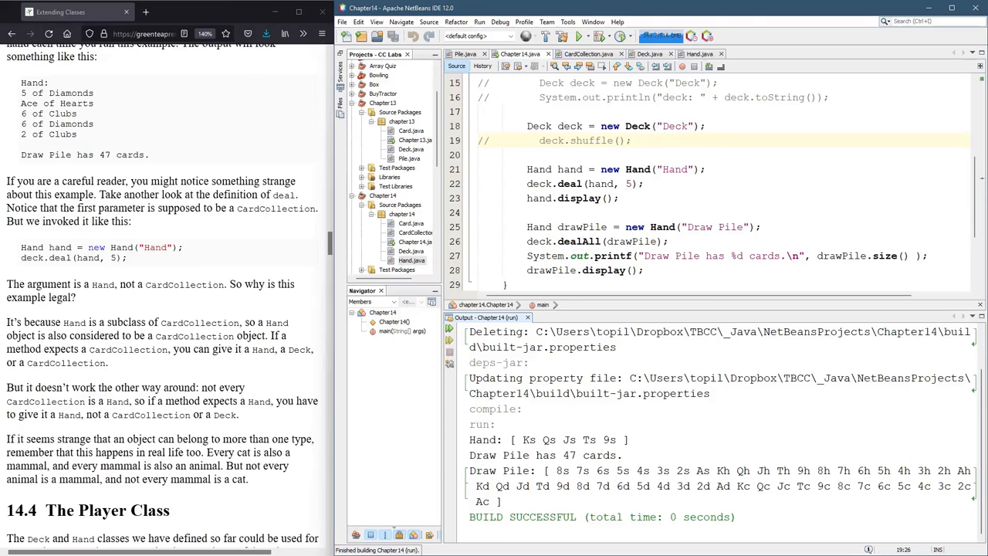